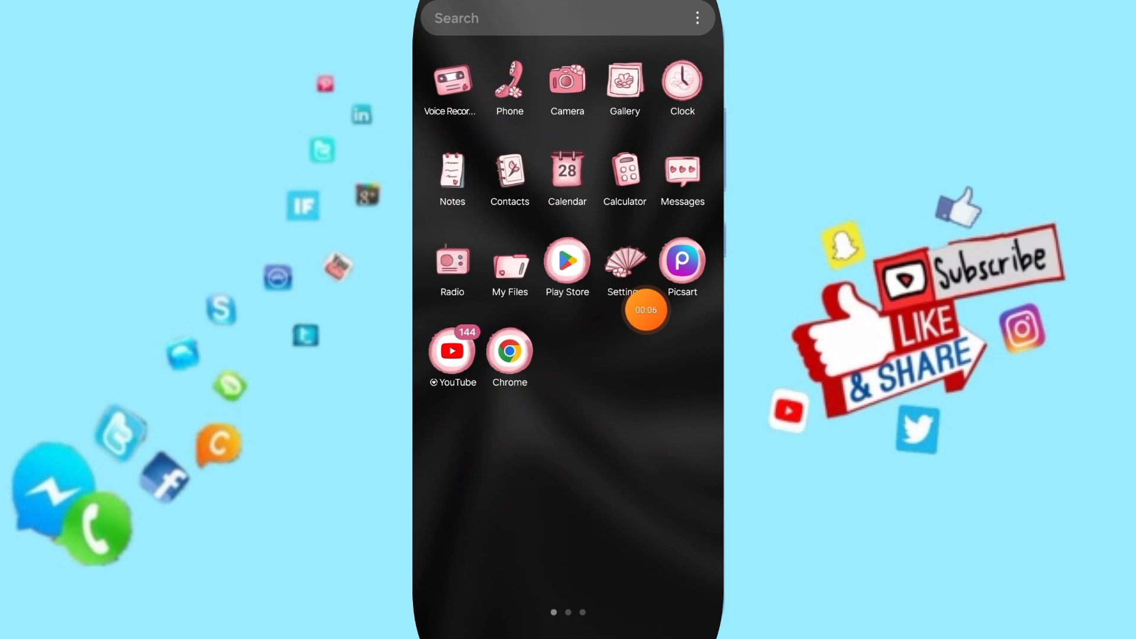
Open device Settings from the home screen and show the installed apps list.
left_click(624, 262)
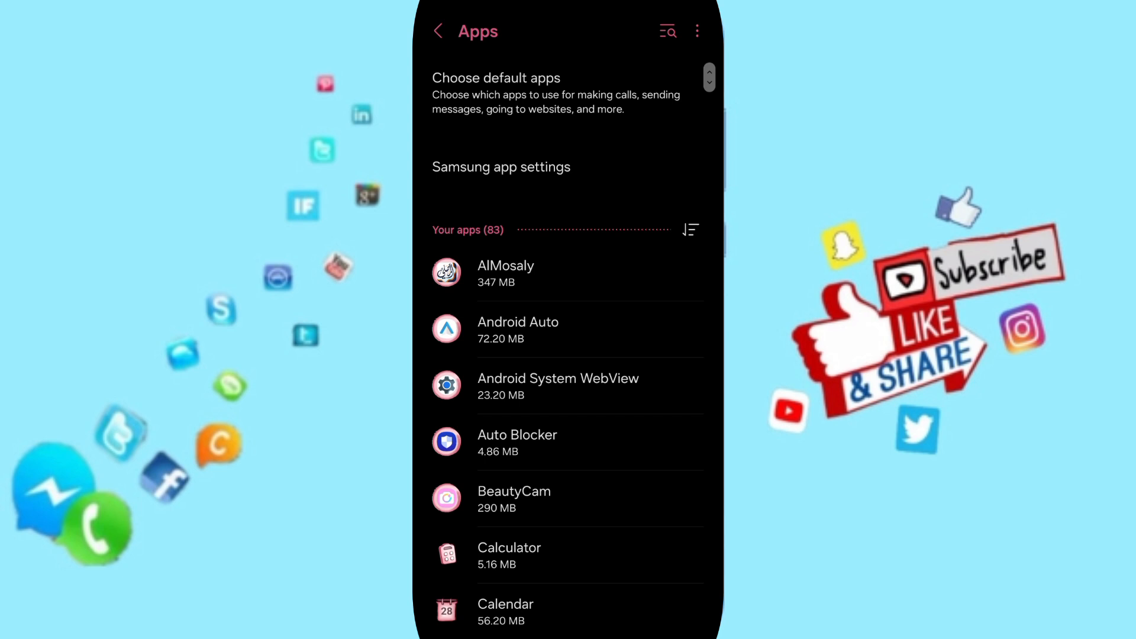
Open ULike's App info page from the Your apps list.
left_click(667, 31)
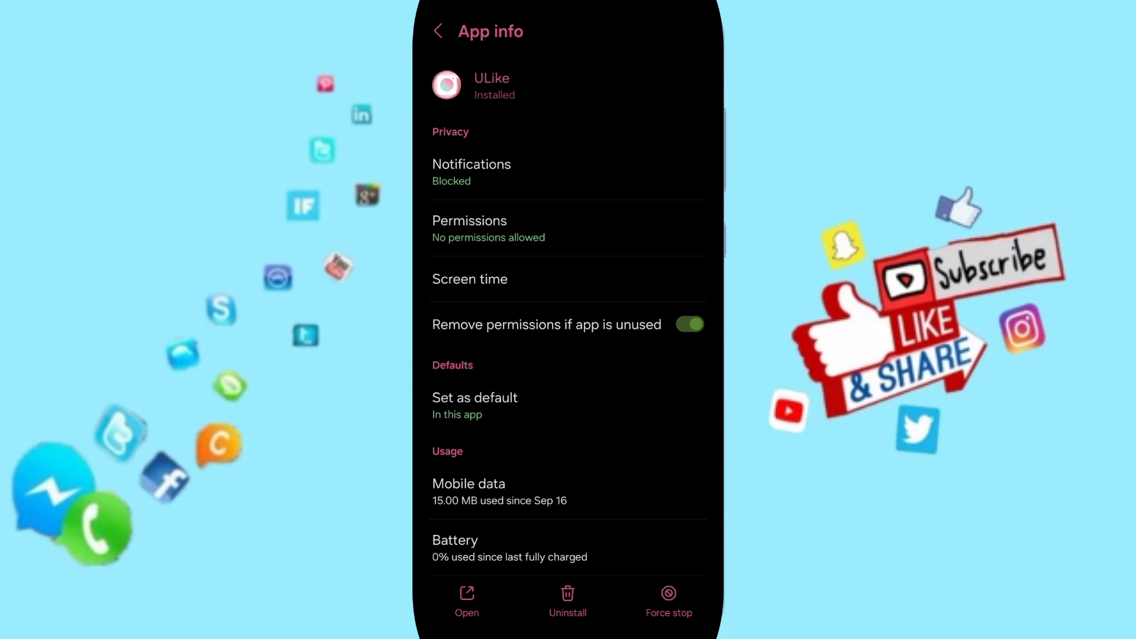
Force stop ULike and confirm the stop in the warning dialog.
left_click(668, 601)
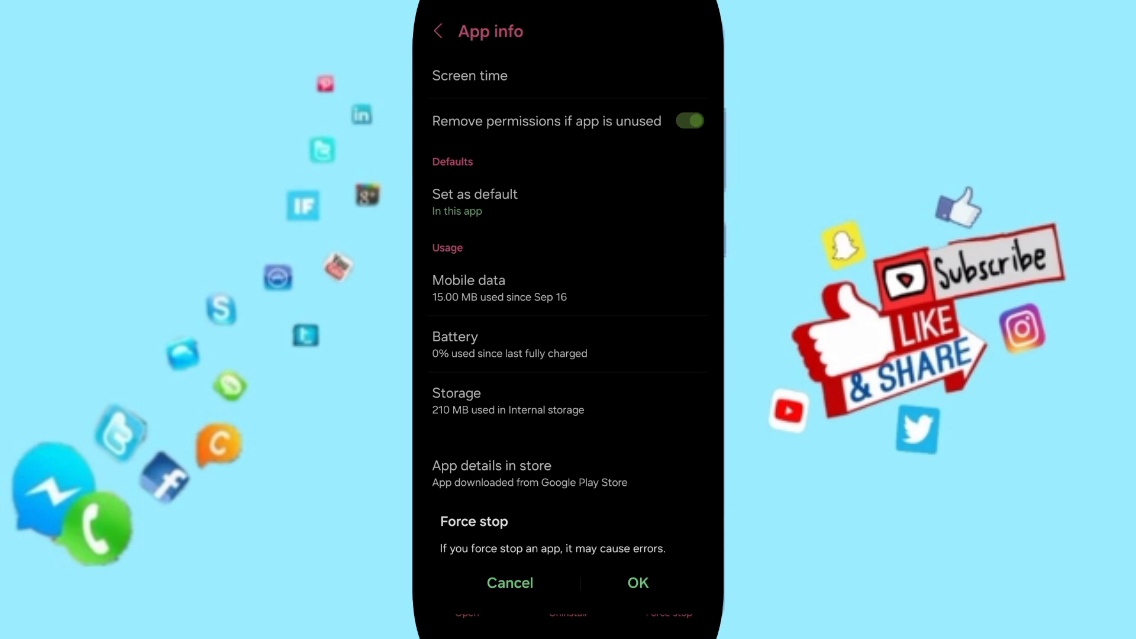
left_click(509, 582)
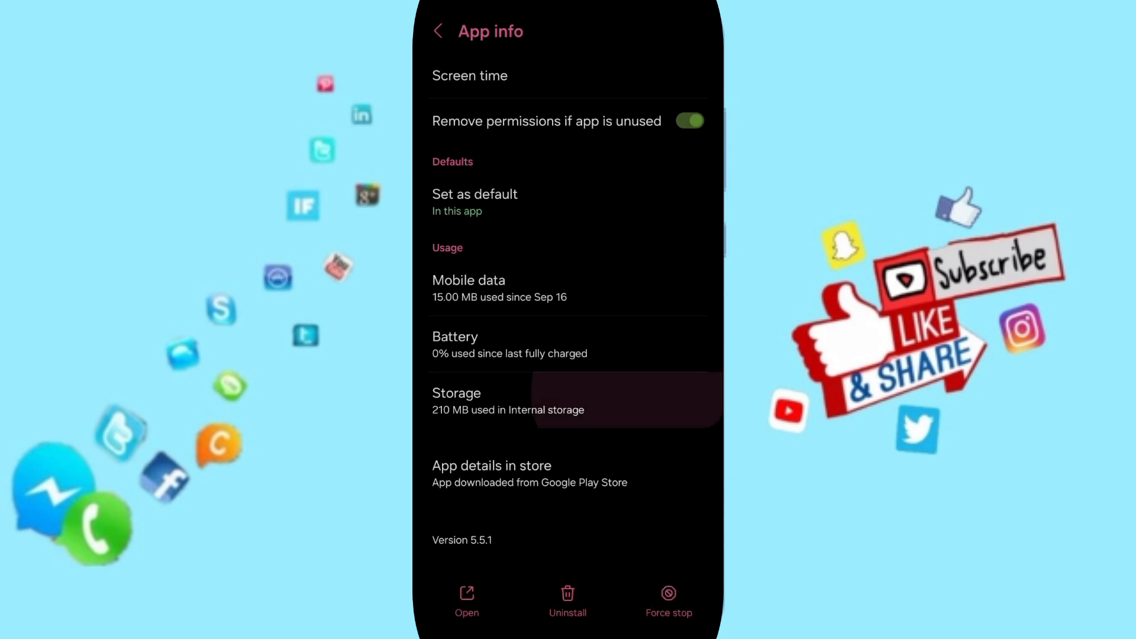